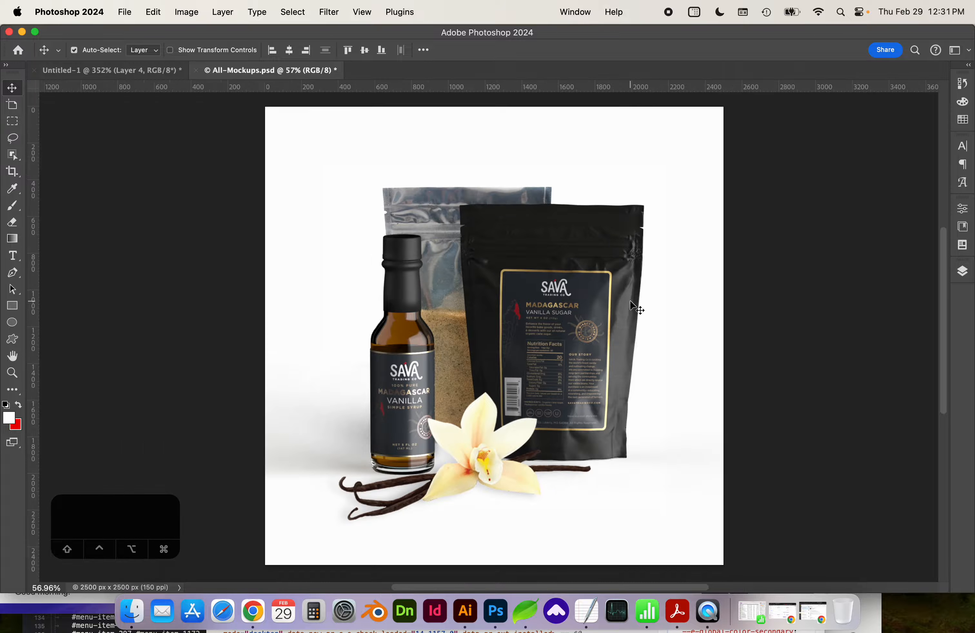
Uncheck 'Zoom with Scroll Wheel' in the Tools preferences so scrolling pans the canvas.
click(68, 12)
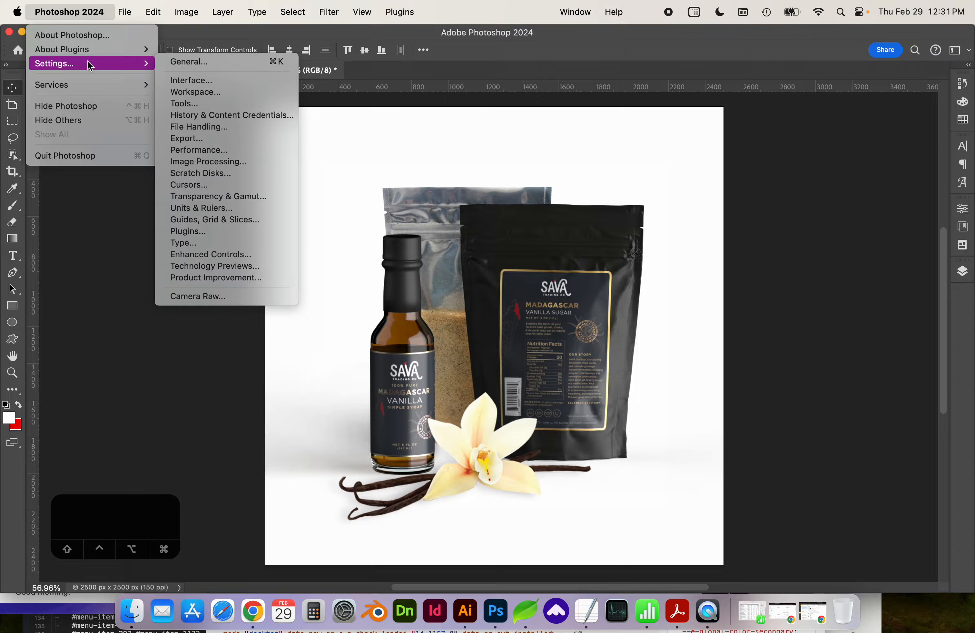
click(184, 104)
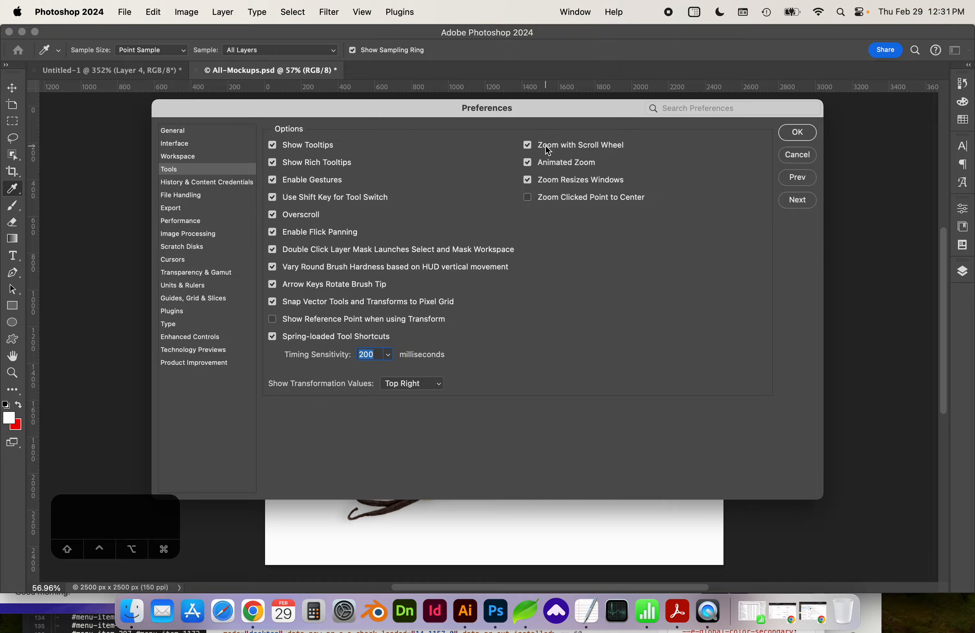
click(527, 145)
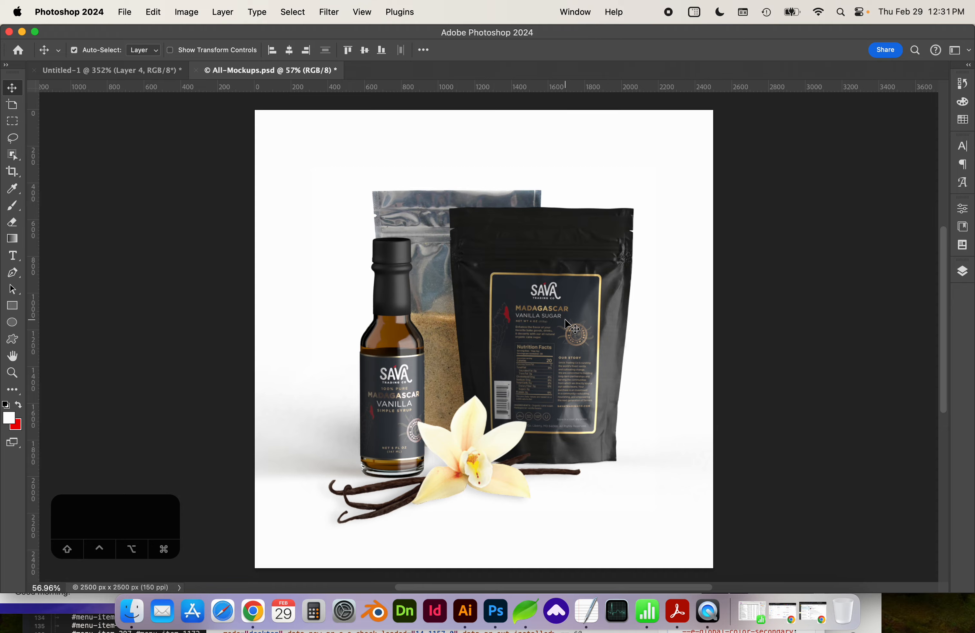
mouse_move(662, 332)
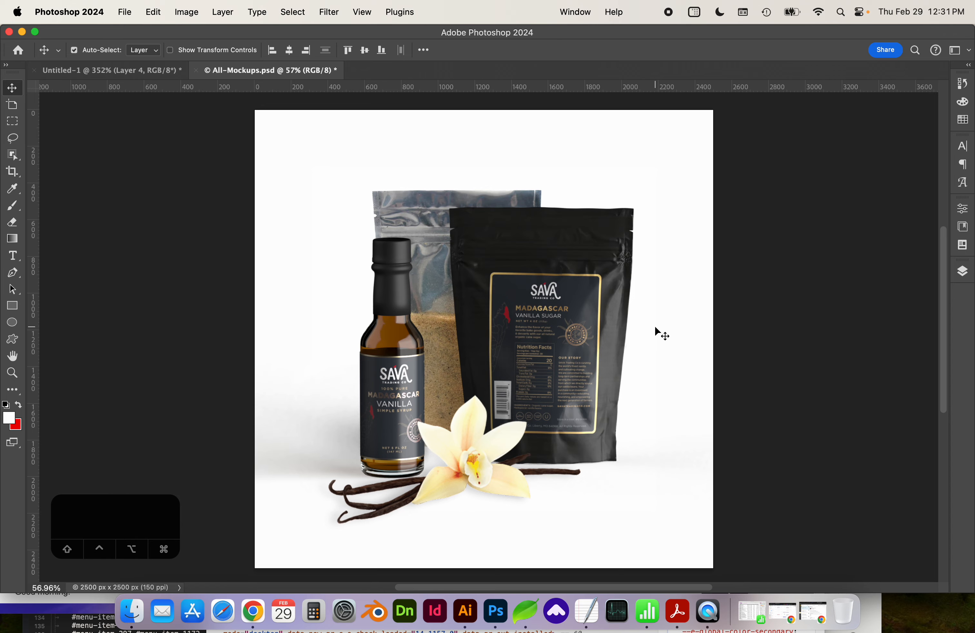